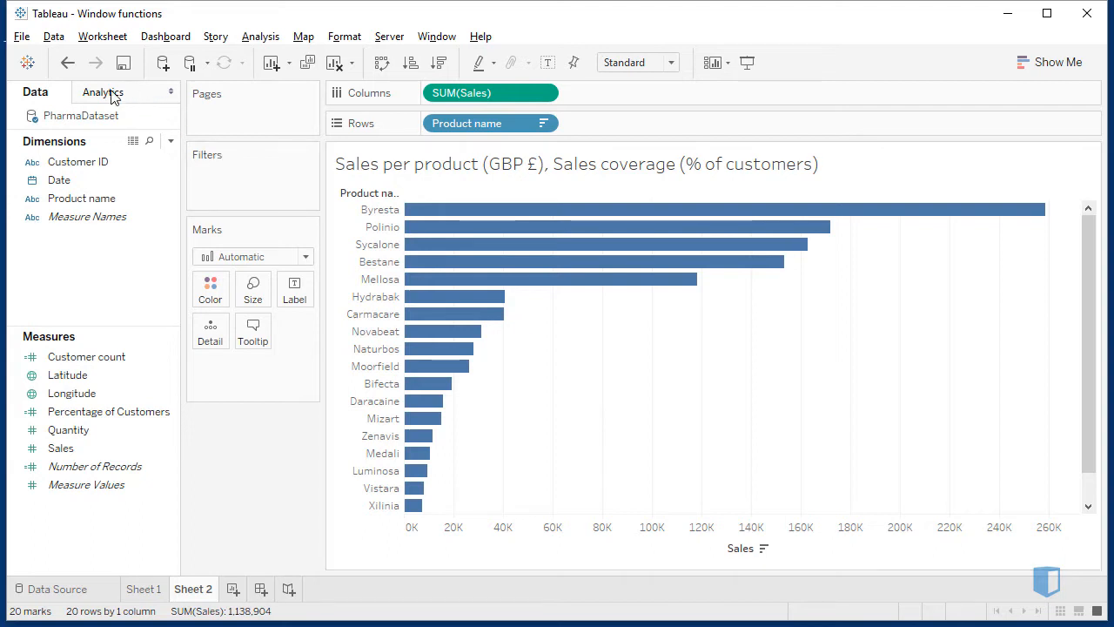
# Add an Average Line to the whole table, showing average sales near 57K.
pyautogui.click(107, 92)
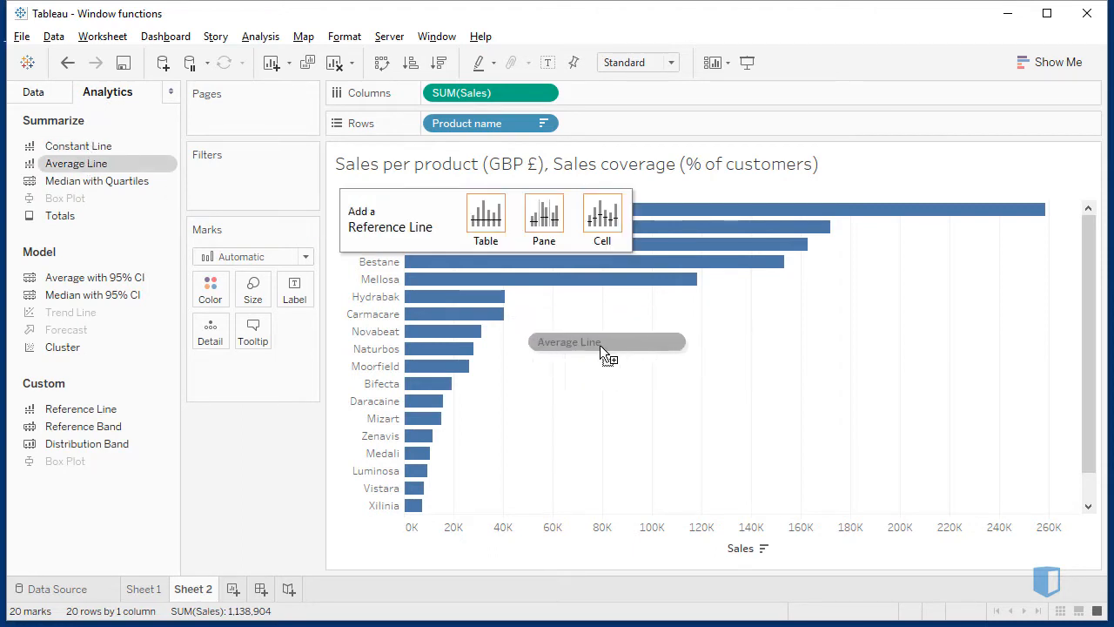
pyautogui.click(486, 217)
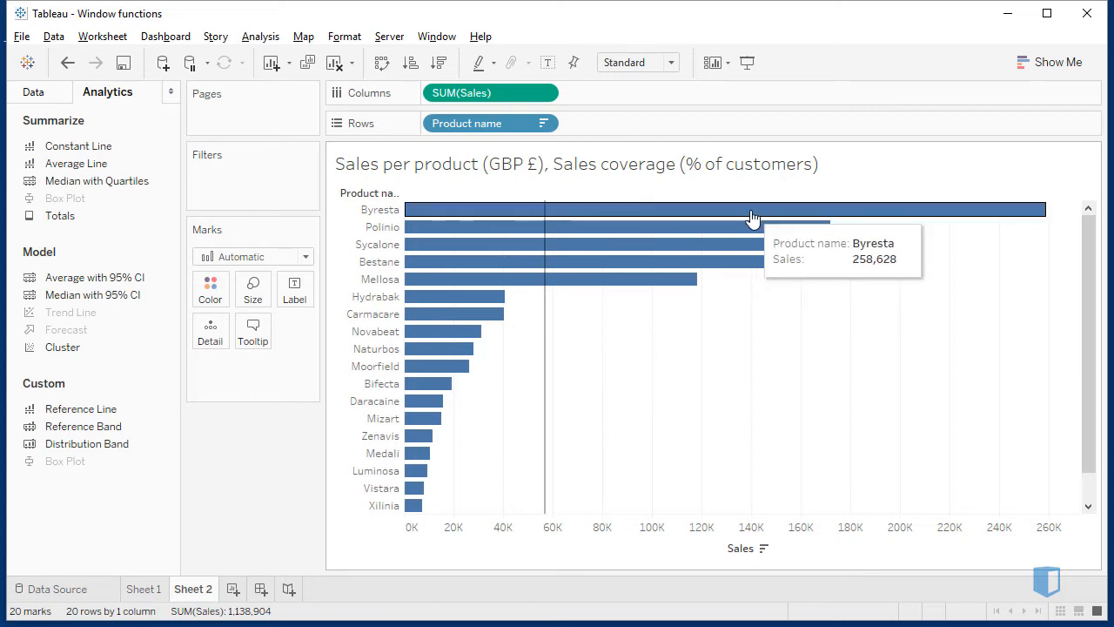
pyautogui.moveTo(731, 246)
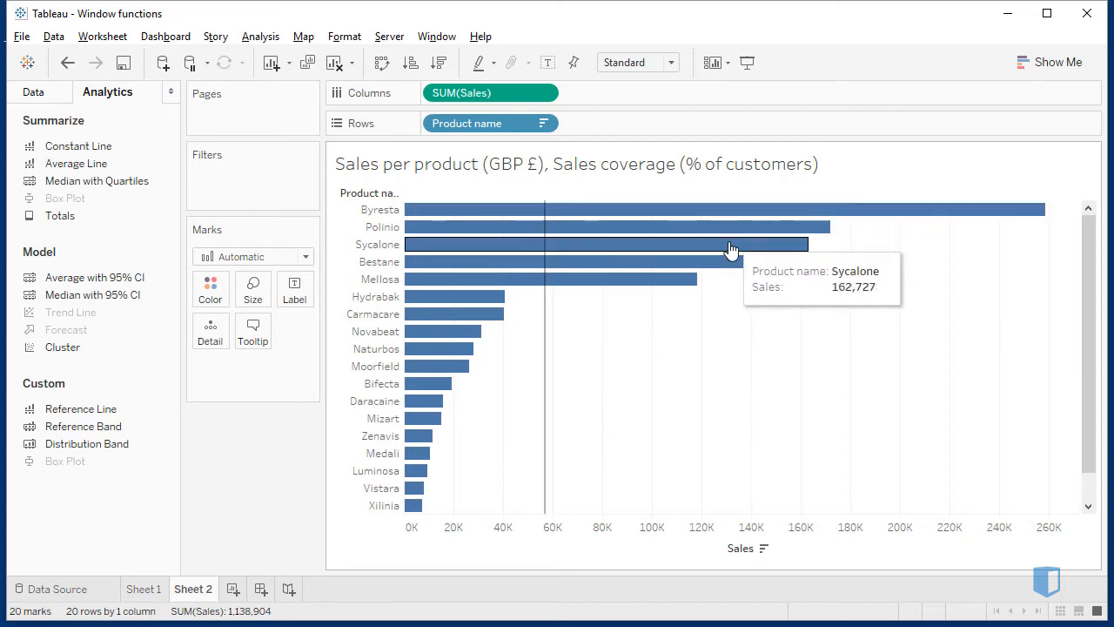
pyautogui.moveTo(693, 280)
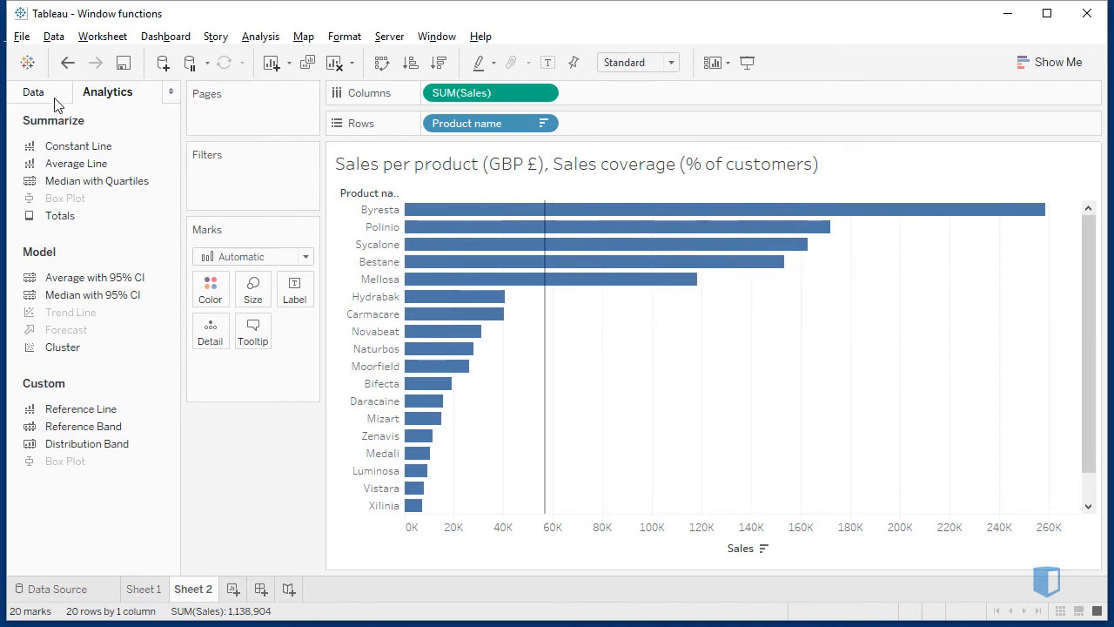
# Create a calculated field from the Data pane named 'Difference from average sales'.
pyautogui.click(33, 92)
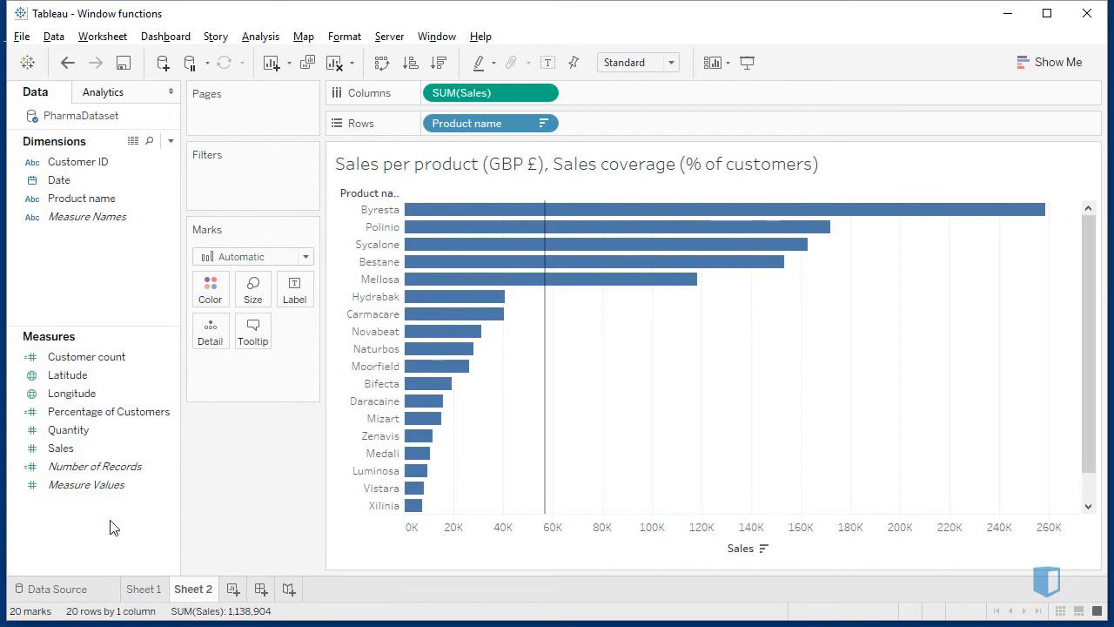
pyautogui.rightClick(113, 522)
pyautogui.write('D')
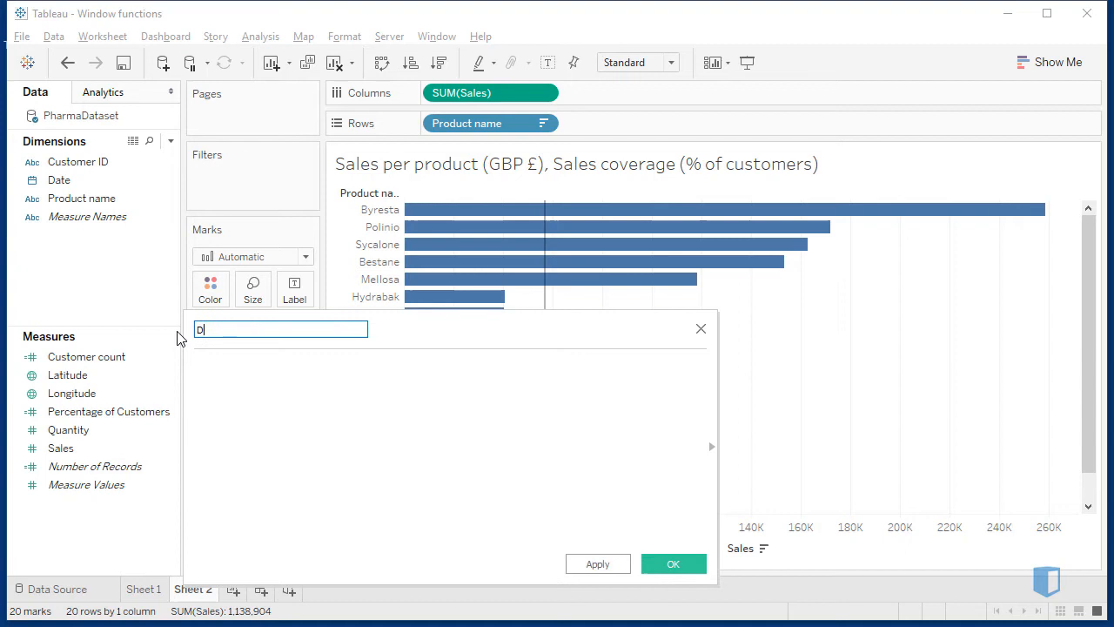
pyautogui.write('ifference from')
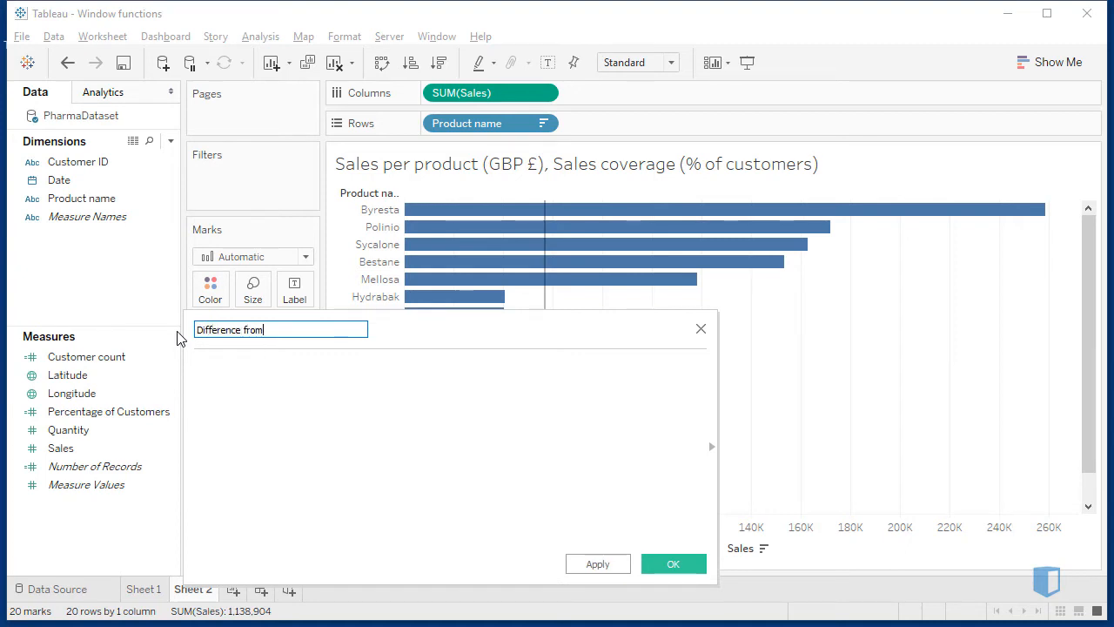
pyautogui.write('average sale')
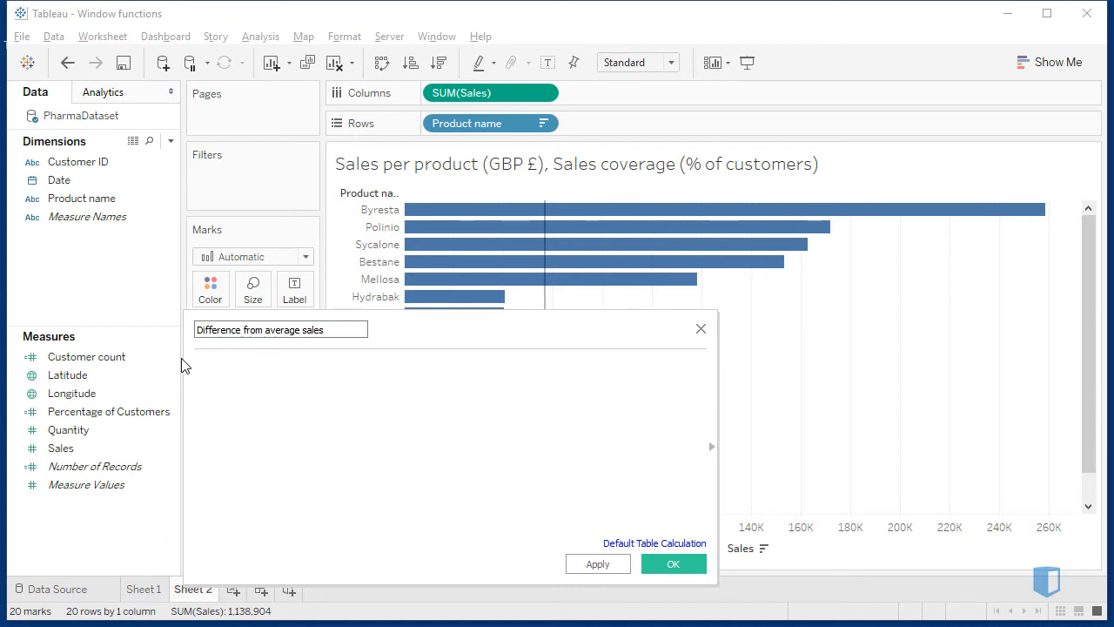
# Type the formula start sum([Sales])-WINDOW_AVG( in the calculation editor.
pyautogui.write('sum([Sales])-')
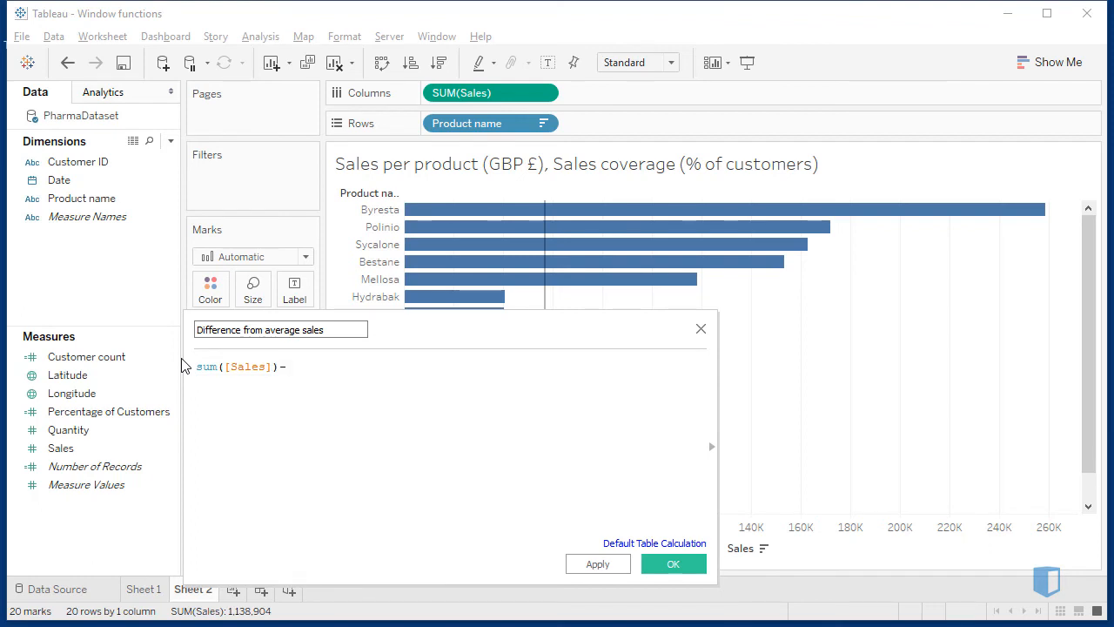
pyautogui.write('WINDOW_AVG(')
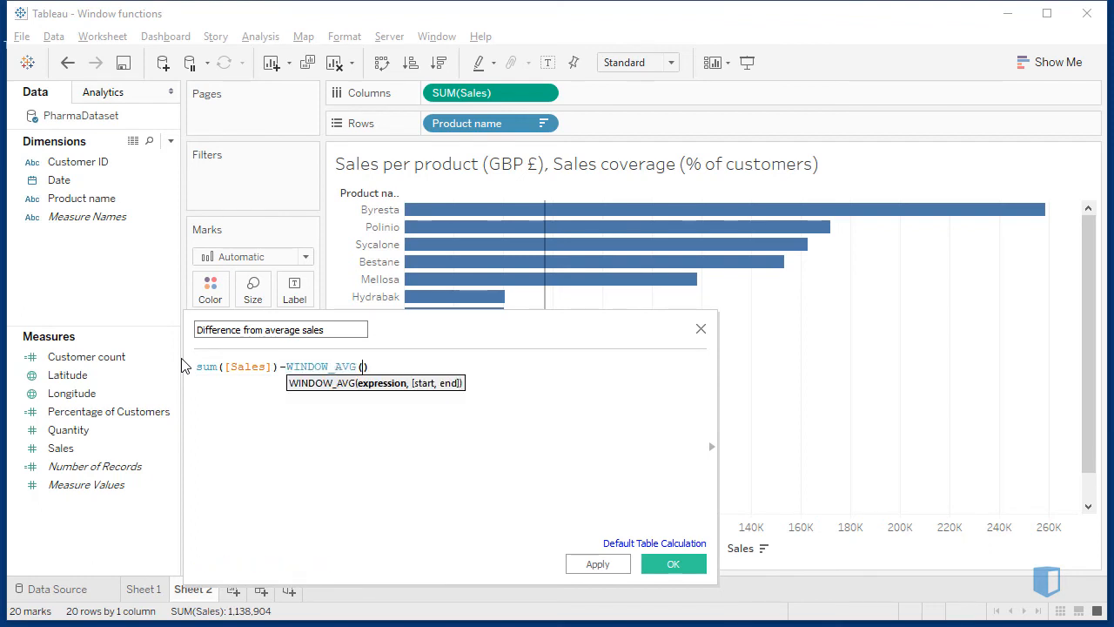